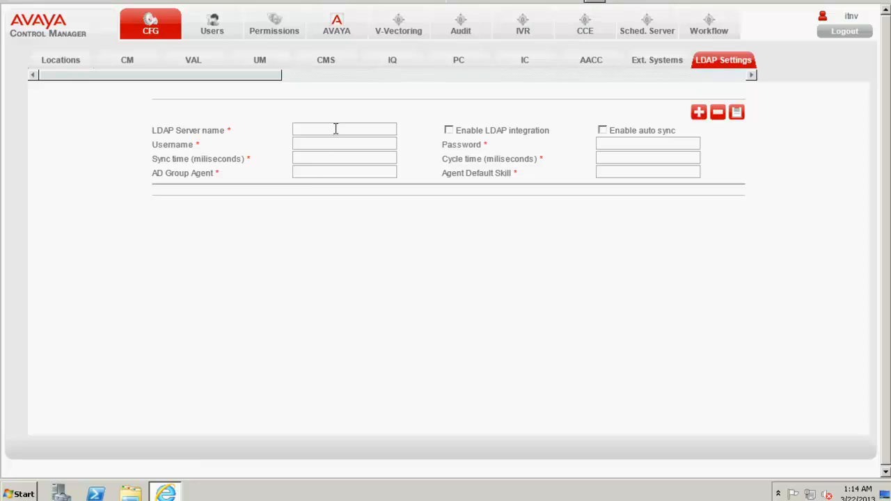
Enter LDAP server 135.20.146.164 with username Administrator, its password and start the sync time value
{"action": "left_click", "coordinate": [344, 128]}
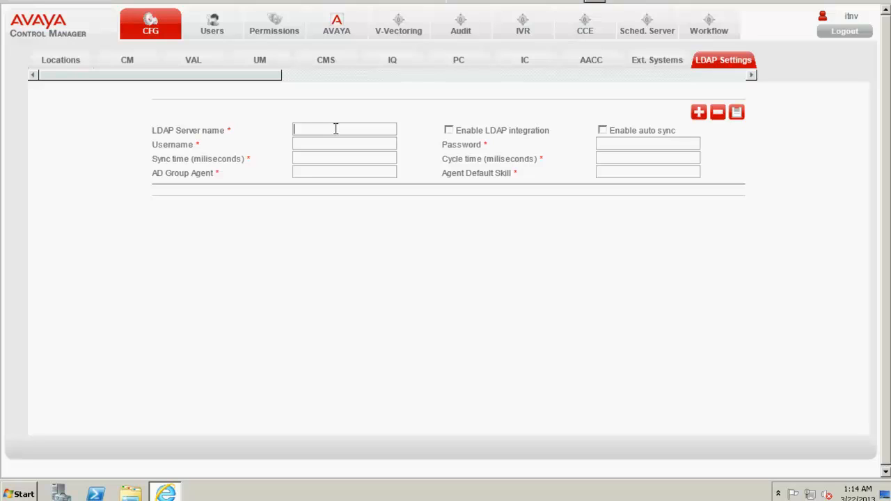
{"action": "type", "text": "135.20.146.164"}
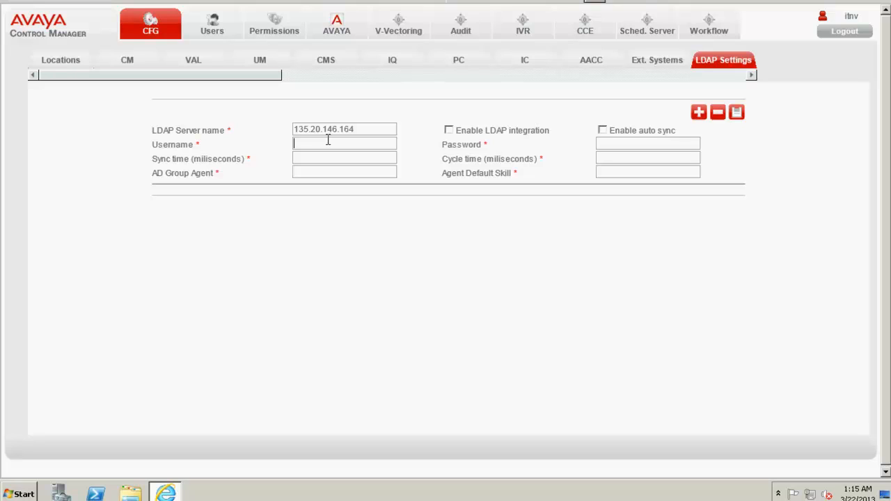
{"action": "type", "text": "Administrator"}
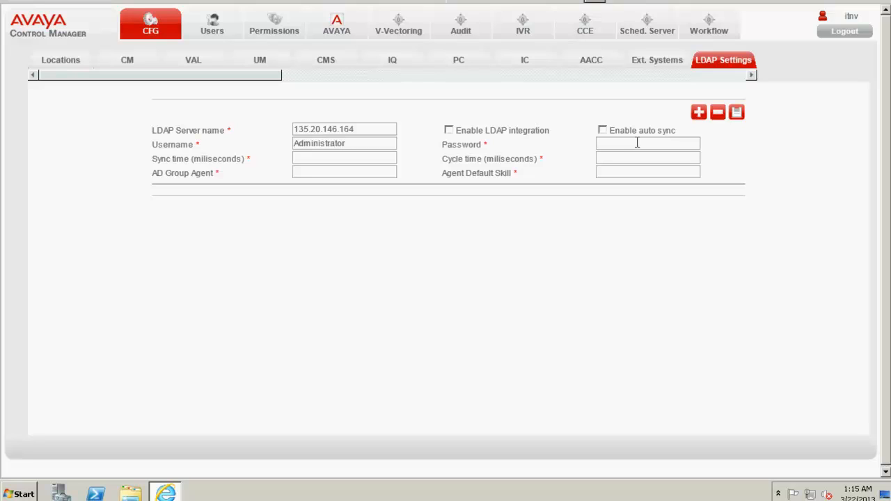
{"action": "type", "text": "password"}
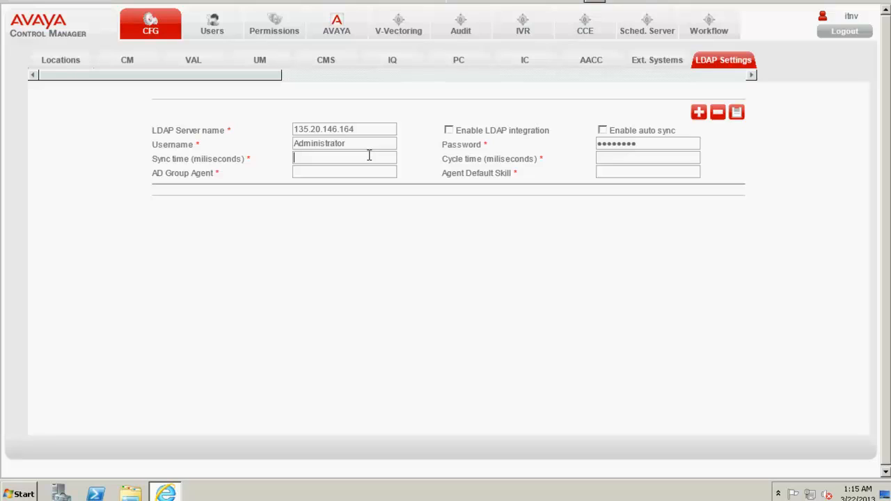
{"action": "type", "text": "3600000000"}
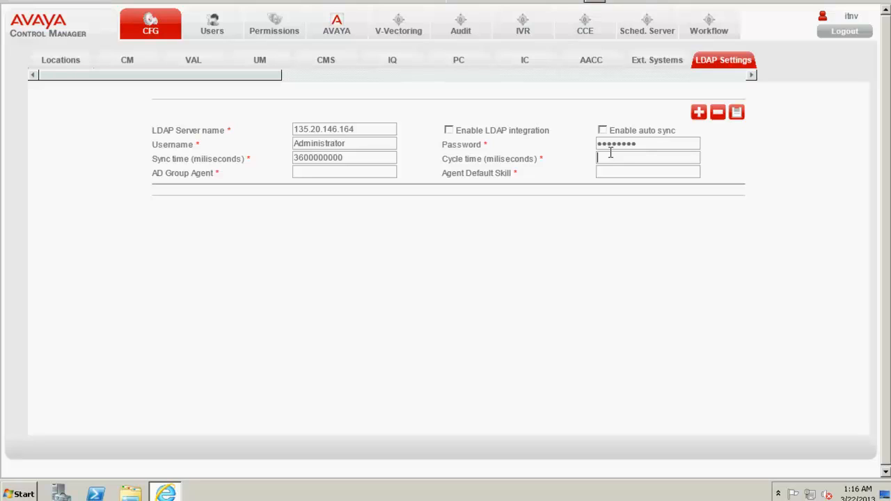
{"action": "type", "text": "3"}
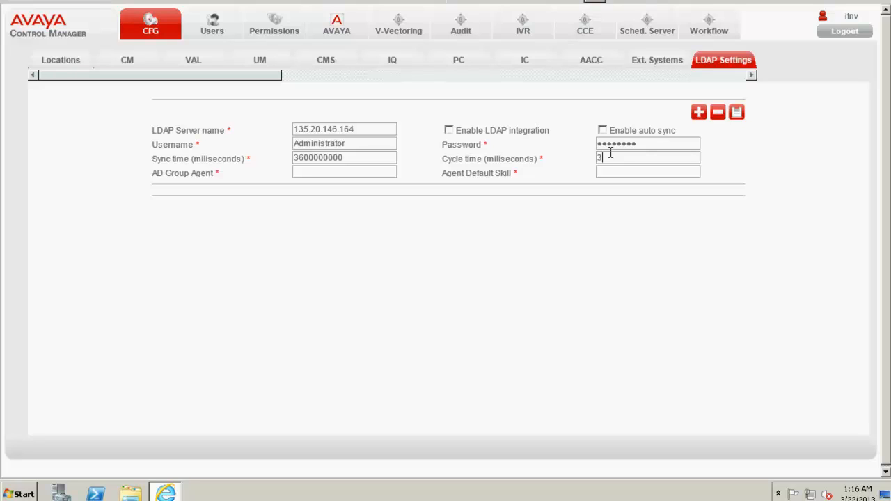
{"action": "type", "text": "6000"}
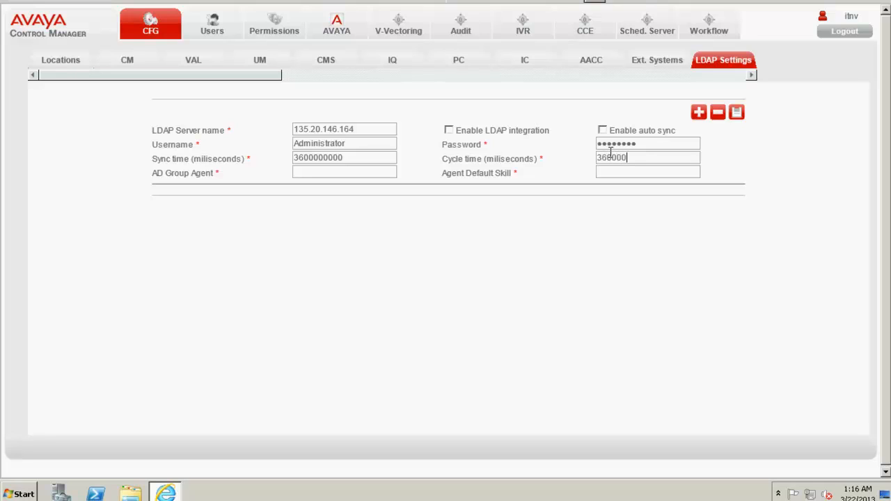
{"action": "type", "text": "0000"}
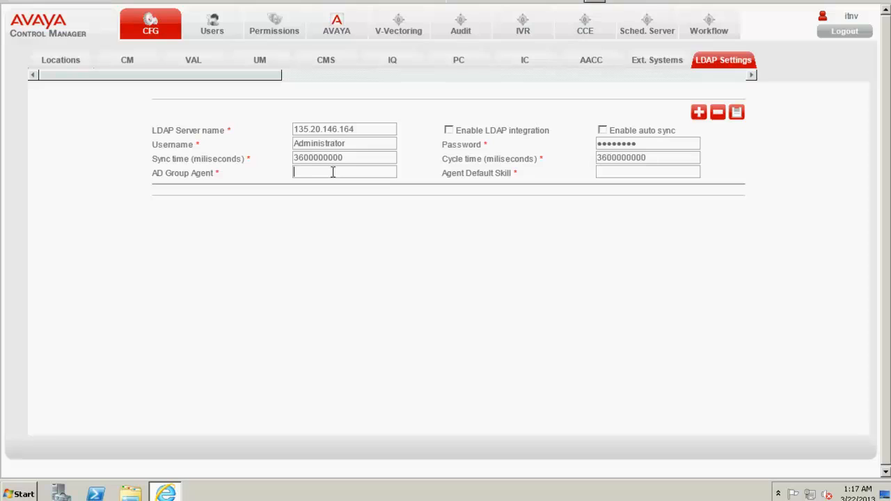
Set the AD group agent to DeepakTRSAD and the agent default skill to 1
{"action": "type", "text": "DeepakTRSAD"}
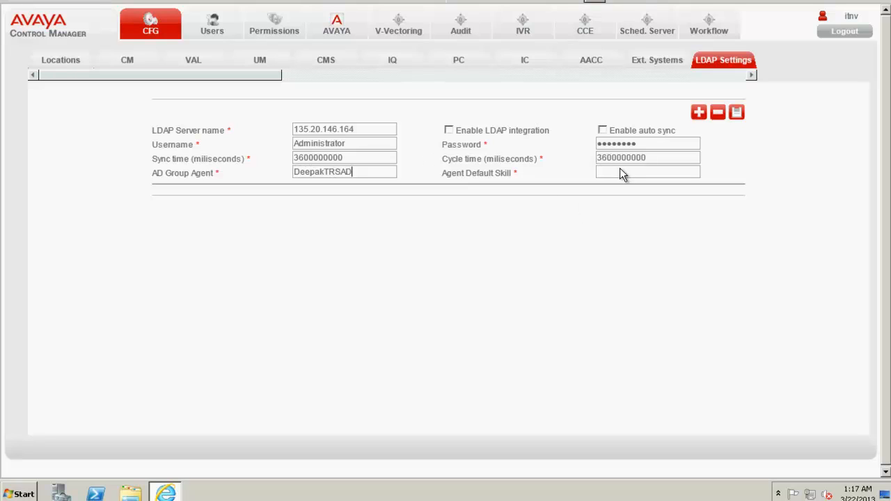
{"action": "left_click", "coordinate": [648, 173]}
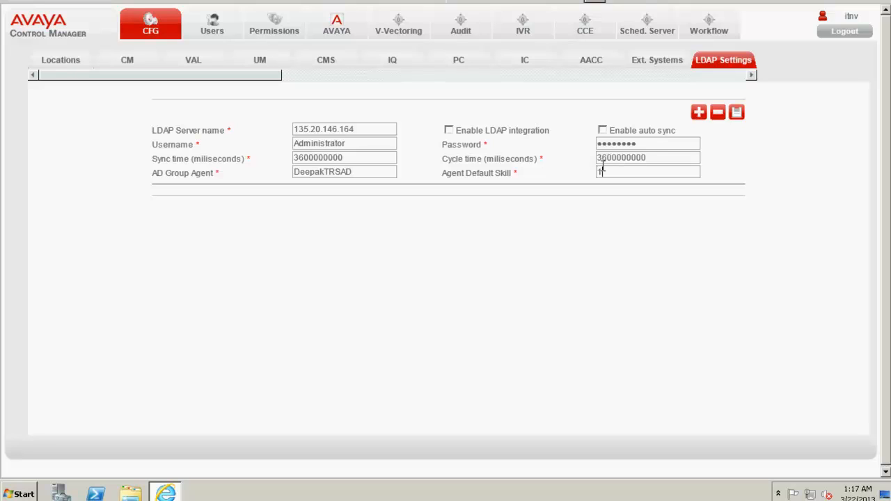
{"action": "type", "text": "1"}
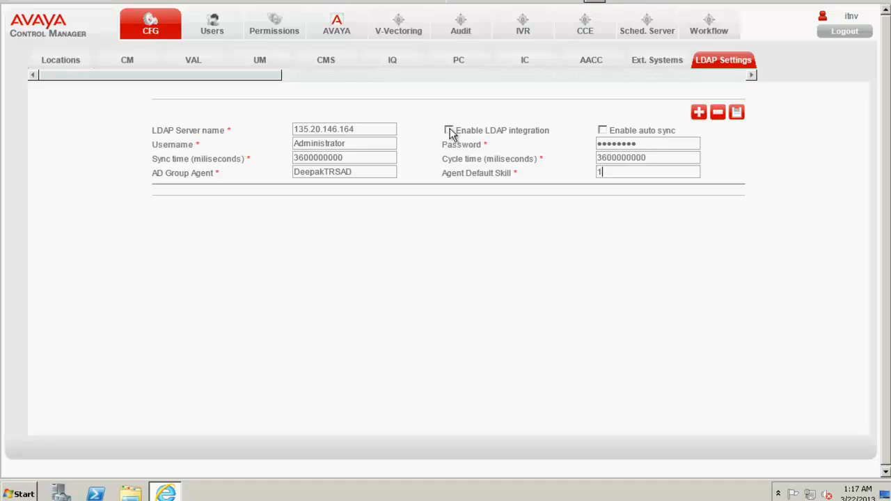
Enable LDAP integration and auto sync, then save the 135.20.146.164 server configuration
{"action": "left_click", "coordinate": [450, 131]}
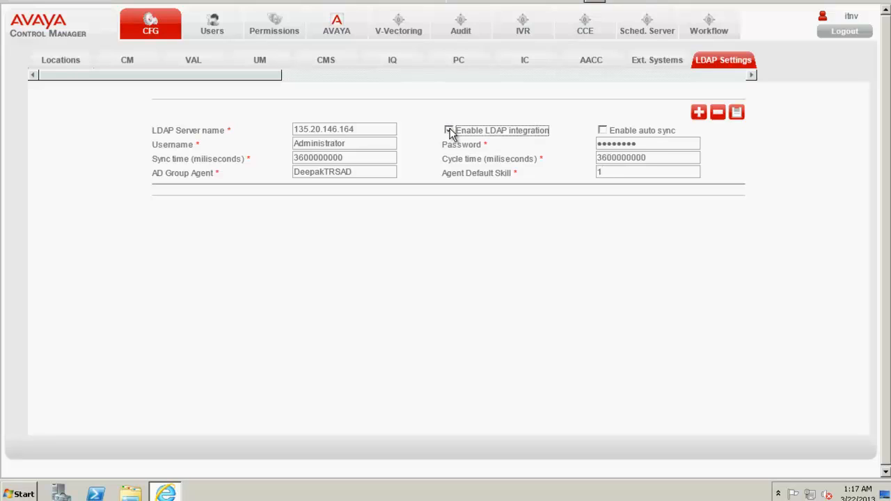
{"action": "left_click", "coordinate": [448, 131]}
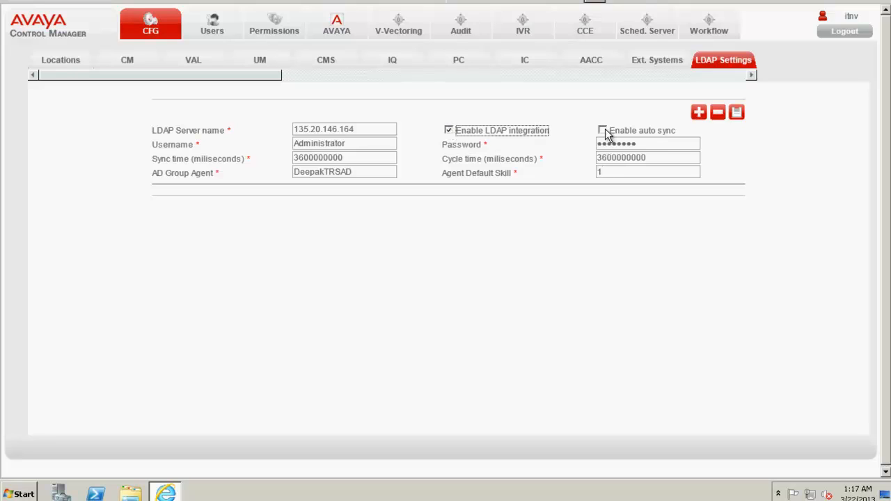
{"action": "left_click", "coordinate": [601, 131]}
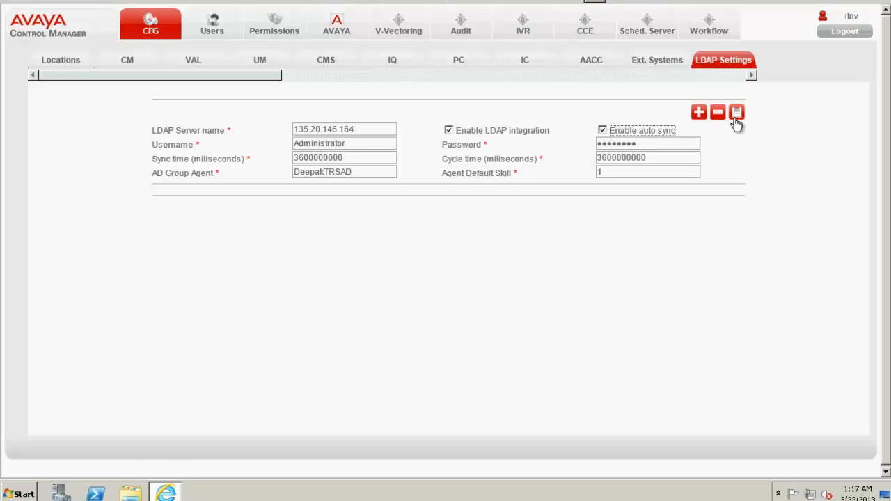
{"action": "left_click", "coordinate": [735, 111]}
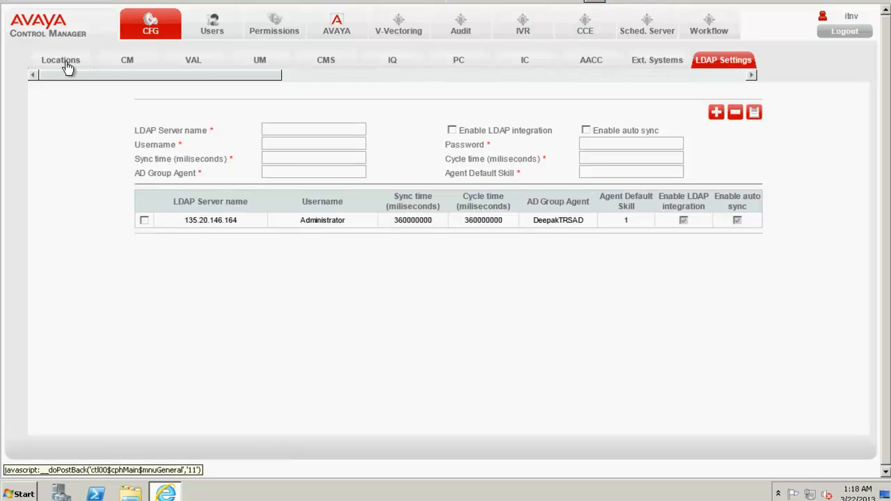
Move 135.20.146.164 into Markham's chosen AD sync server list under Locations
{"action": "left_click", "coordinate": [61, 59]}
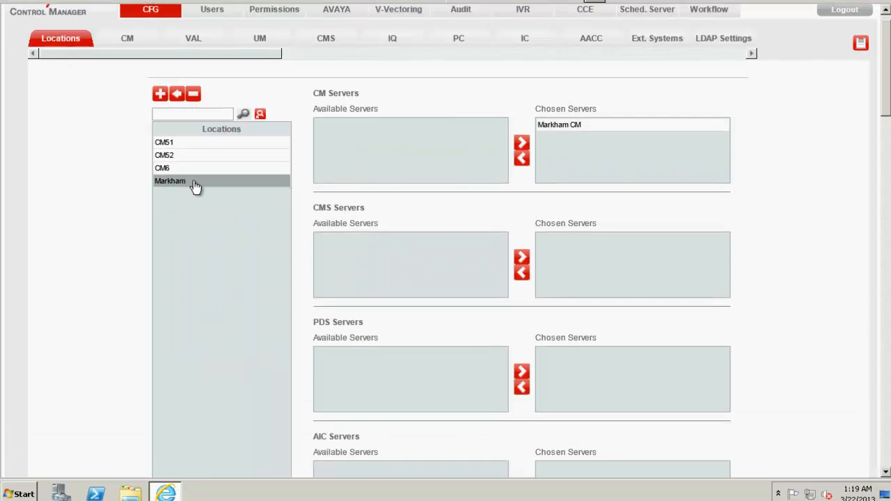
{"action": "mouse_move", "coordinate": [721, 130]}
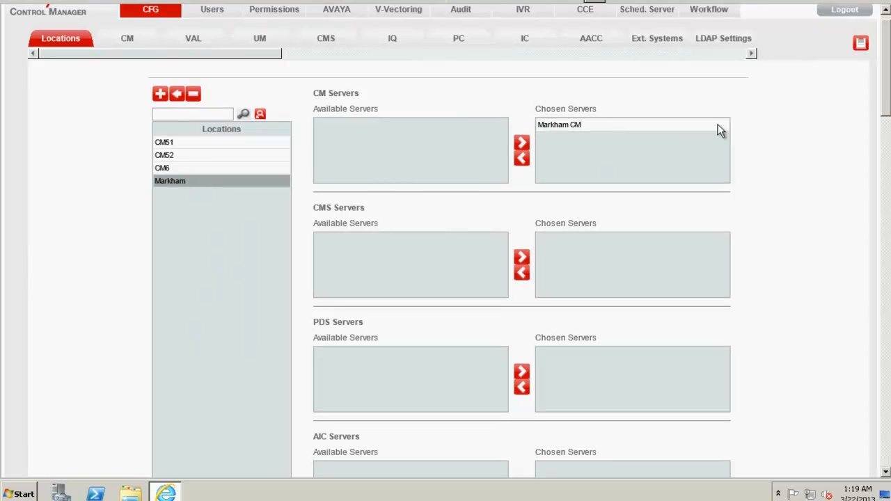
{"action": "scroll", "scroll_direction": "down", "scroll_amount": 3}
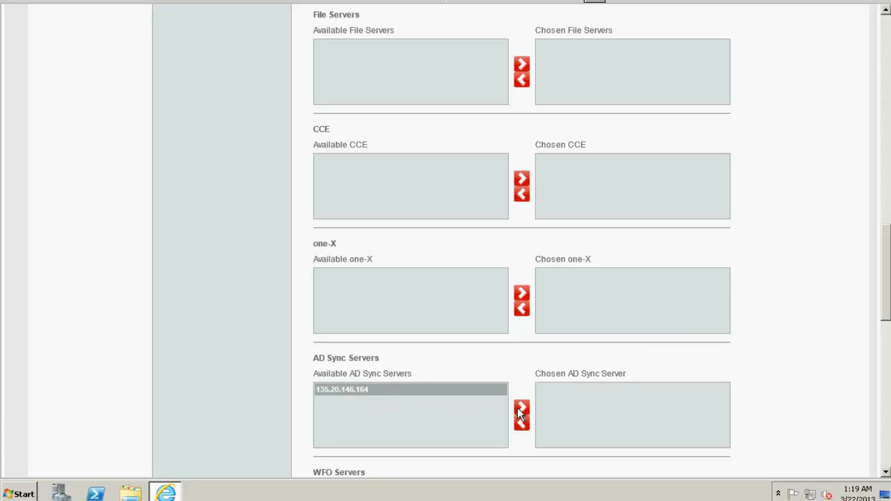
{"action": "left_click", "coordinate": [521, 409]}
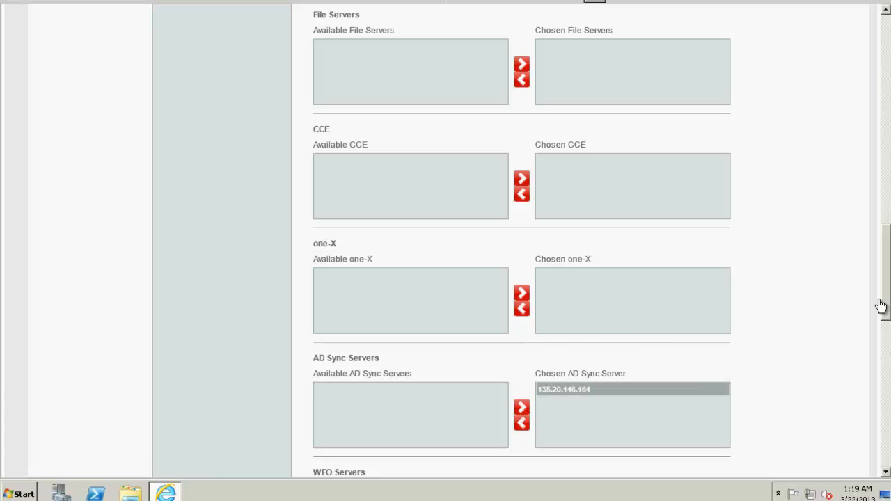
{"action": "scroll", "scroll_direction": "up", "scroll_amount": 3}
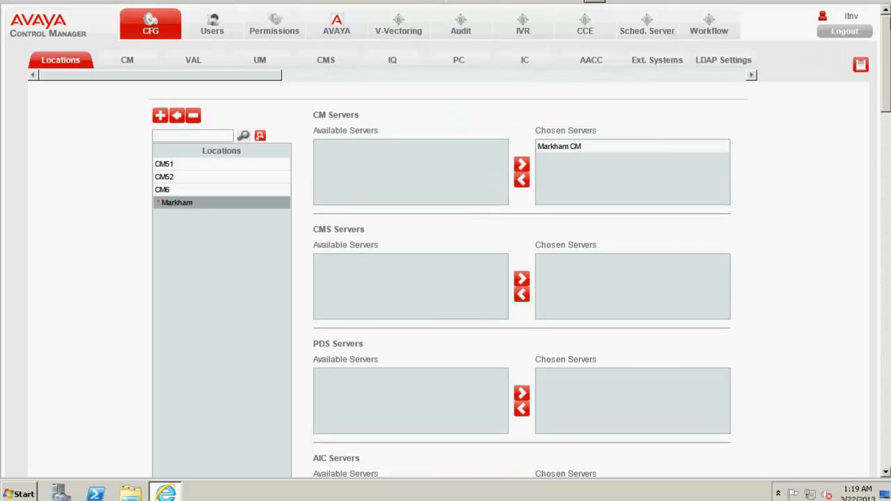